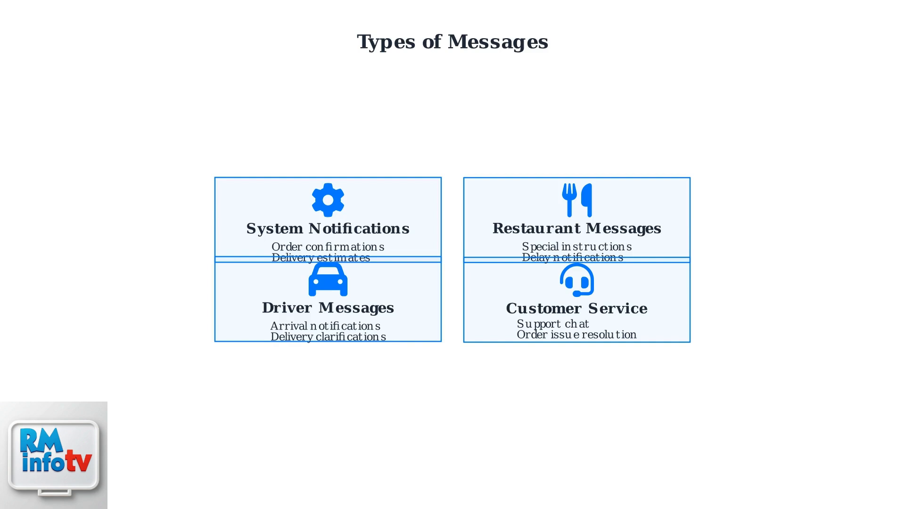
Advance through the Order Tracking Interface slide to the Tips for Effective Communication slide
{"action": "key", "text": "Right"}
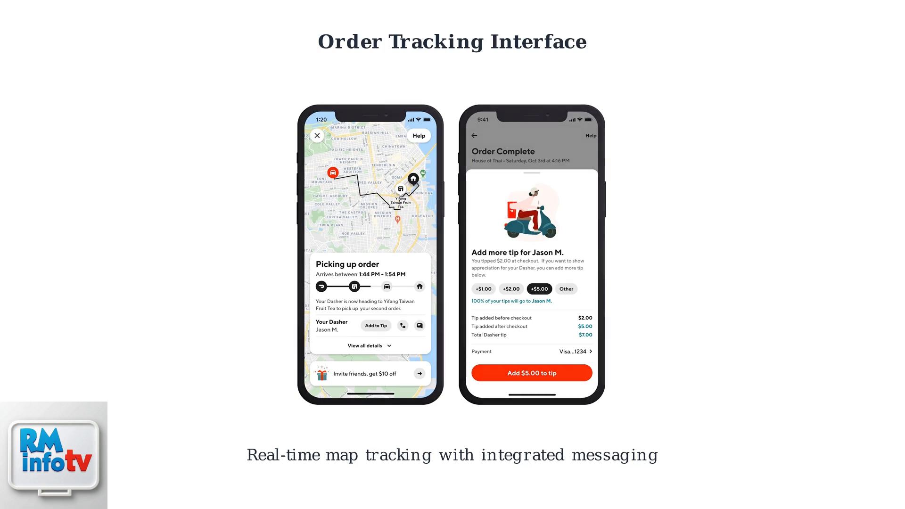
{"action": "key", "text": "Right"}
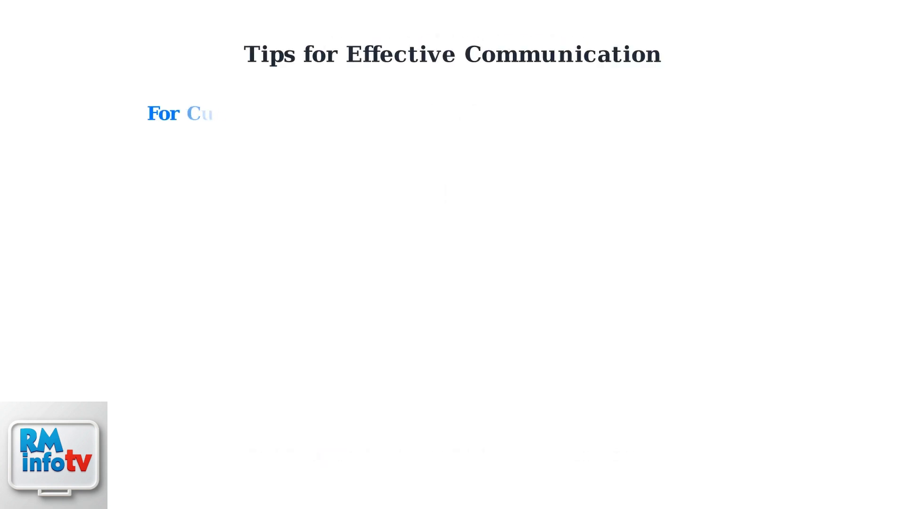